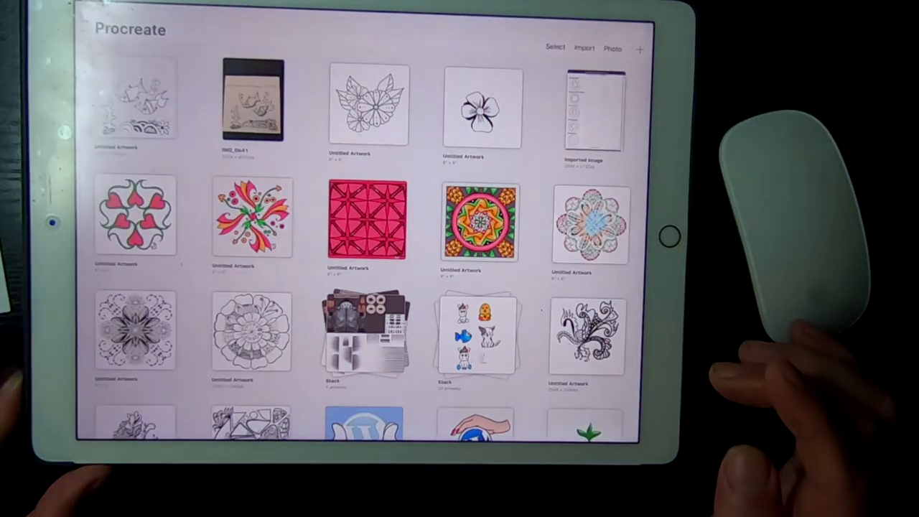
# Step: Bring up the list of new canvas sizes from the Gallery's + button
pyautogui.click(647, 49)
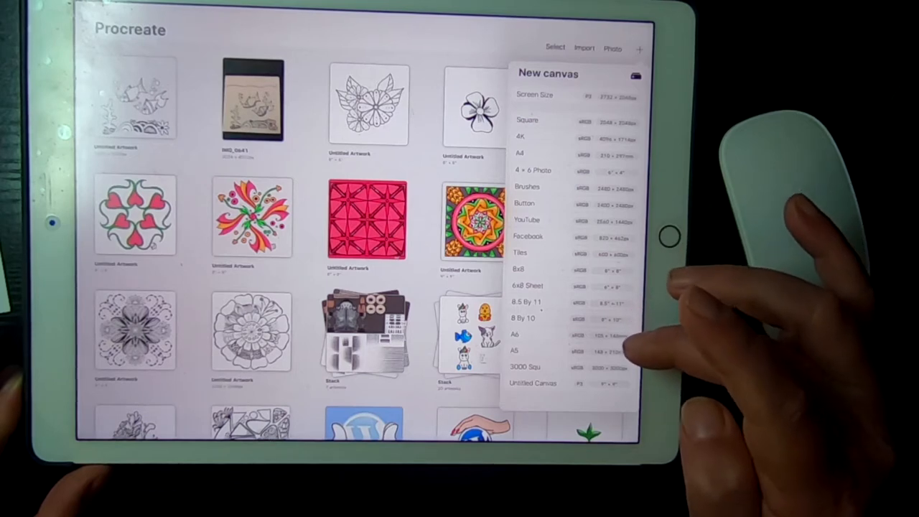
pyautogui.moveTo(611, 366)
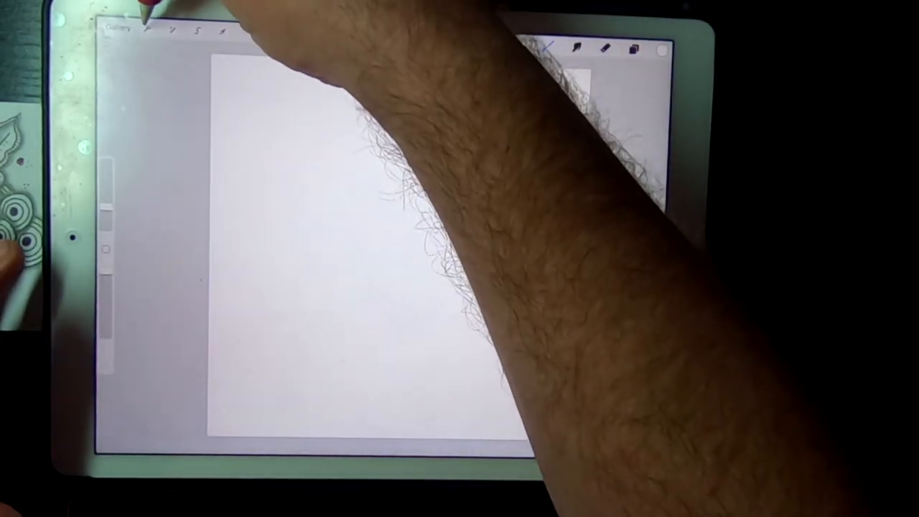
# Step: Insert the leaf sketch image with circles and pink doodles onto the canvas
pyautogui.click(146, 27)
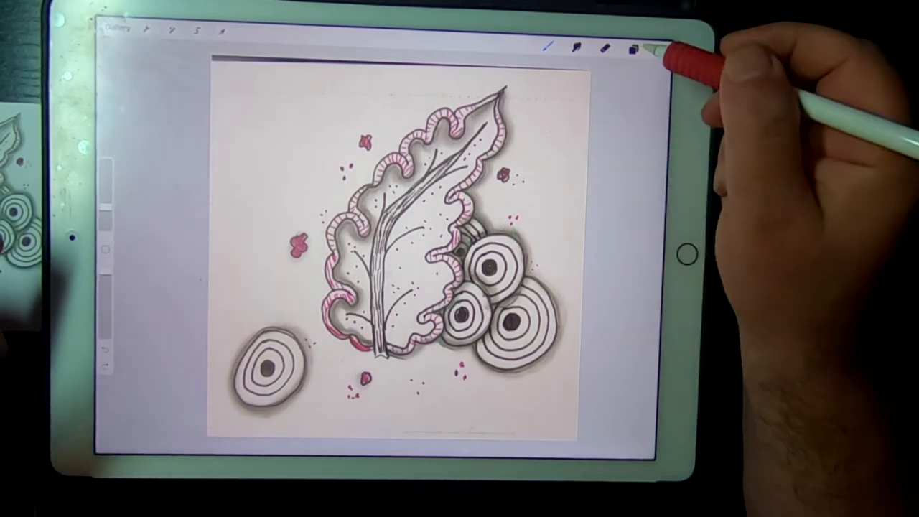
# Step: Lower Layer 1's opacity so the sketch is faint, then add an empty Layer 2 above it
pyautogui.click(632, 46)
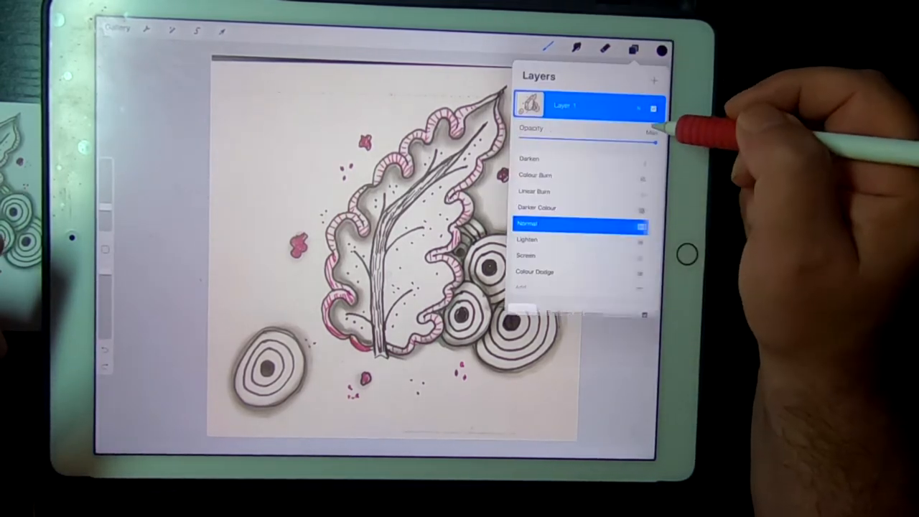
pyautogui.moveTo(658, 141); pyautogui.dragTo(596, 141)
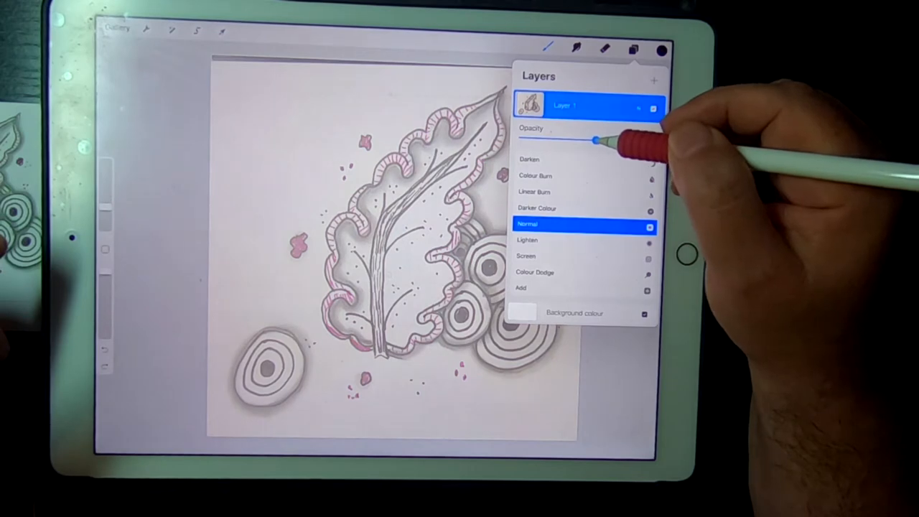
pyautogui.moveTo(597, 140); pyautogui.dragTo(595, 140)
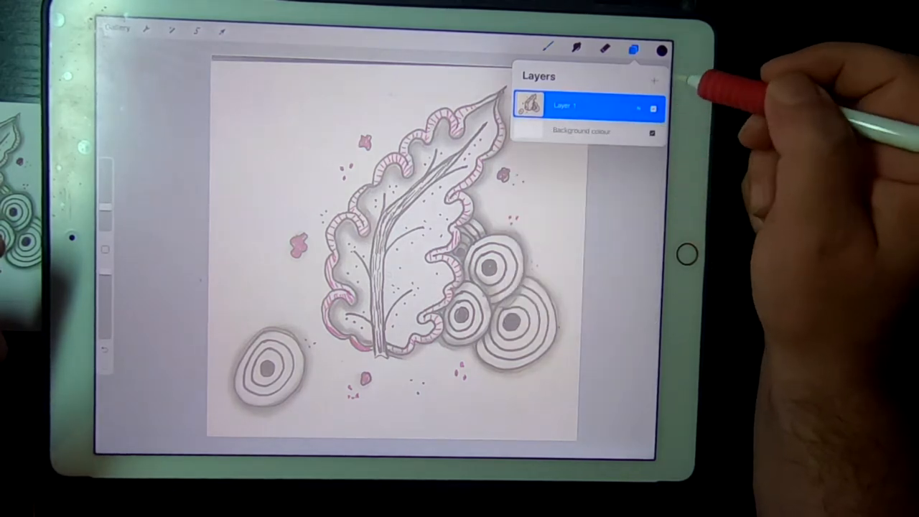
pyautogui.click(660, 76)
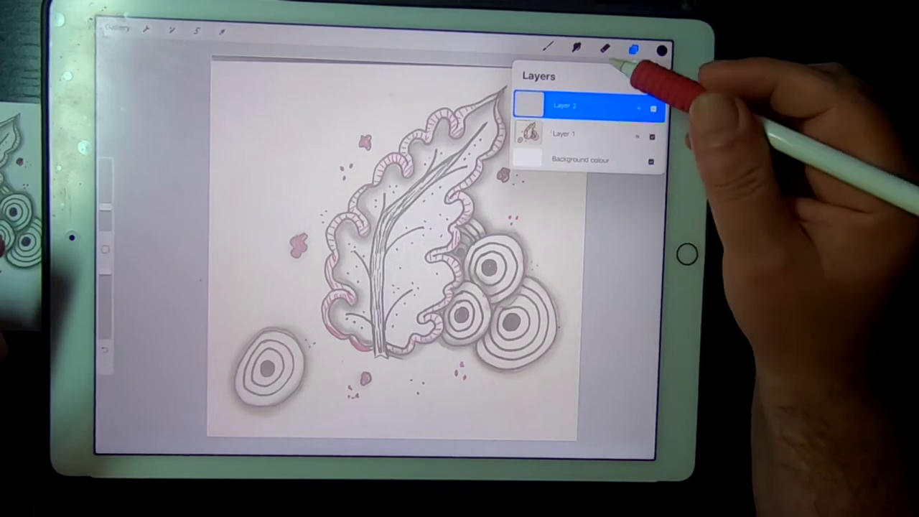
# Step: Close the layer list and trace the leaf's stem and veins in bold black on Layer 2
pyautogui.click(652, 43)
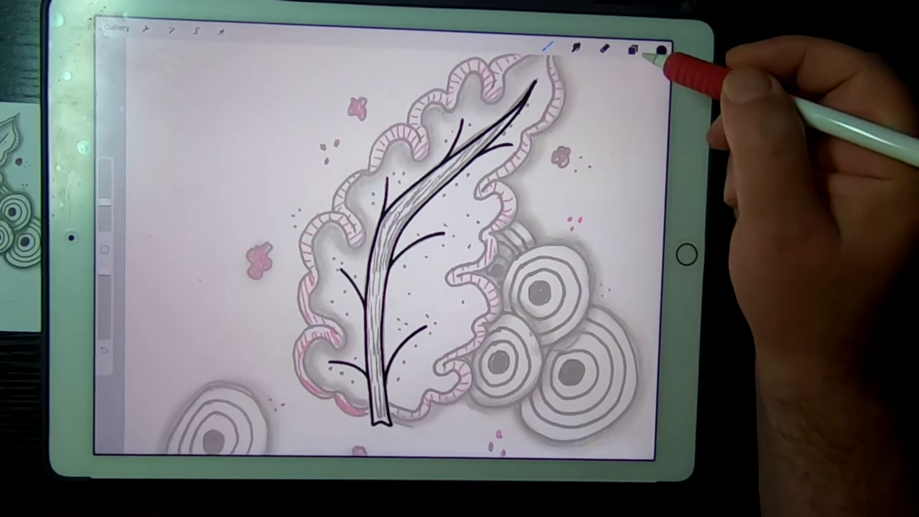
# Step: Keep Layer 2 active and ink the leaf's scalloped outer outline in black
pyautogui.click(635, 47)
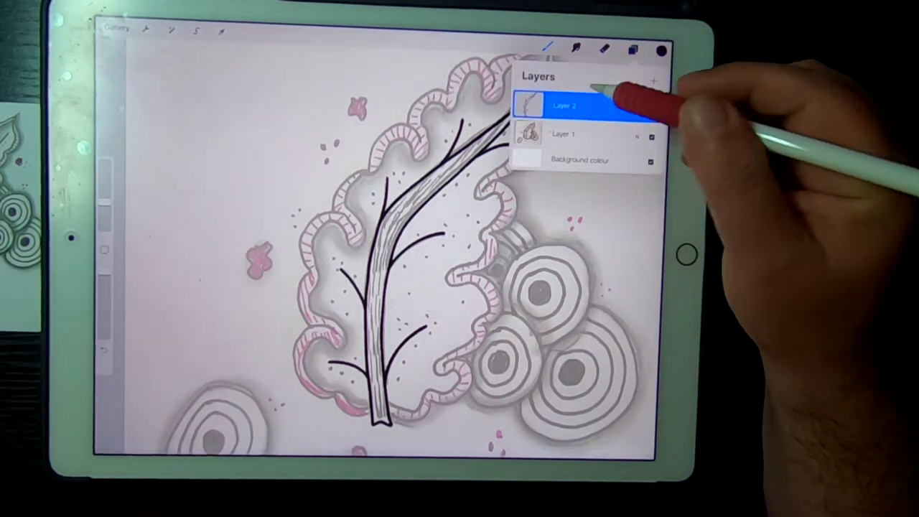
pyautogui.click(661, 69)
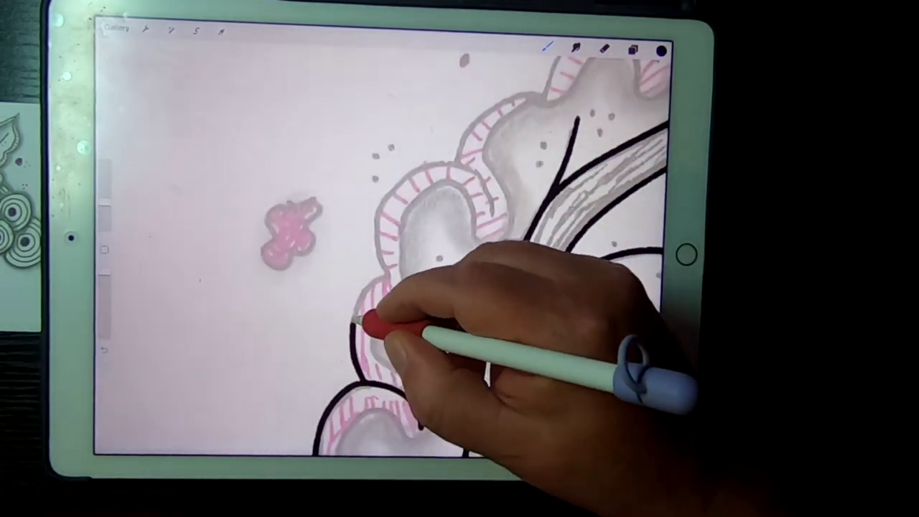
pyautogui.moveTo(373, 331); pyautogui.dragTo(409, 280)
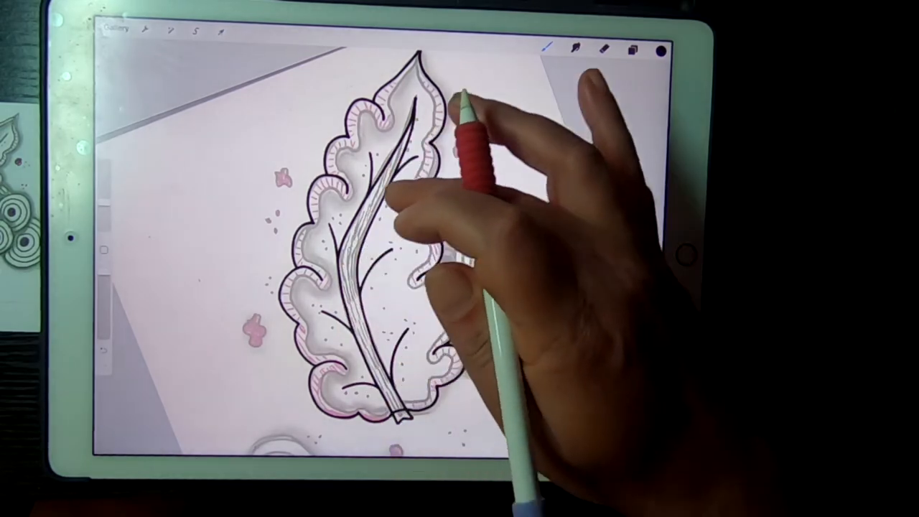
# Step: Make the top layer active and draw pink hatch strokes inside the leaf's scalloped edges
pyautogui.click(632, 47)
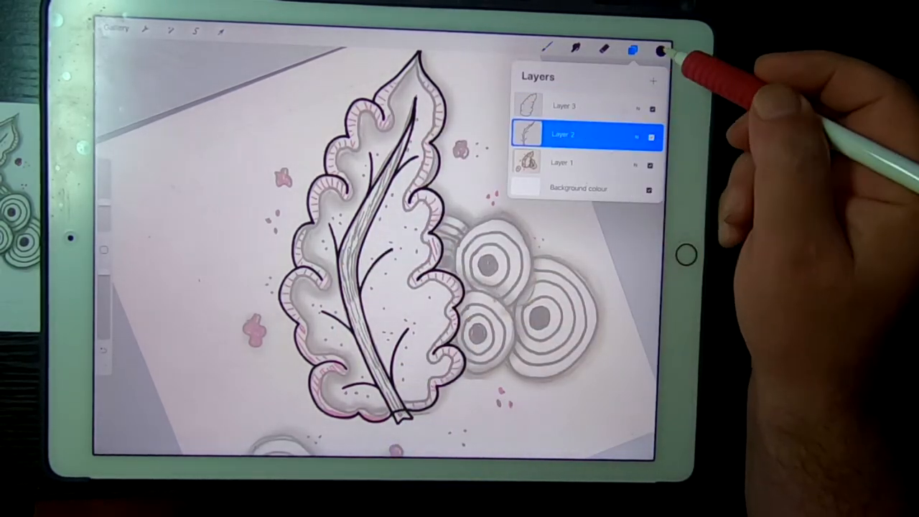
pyautogui.click(667, 47)
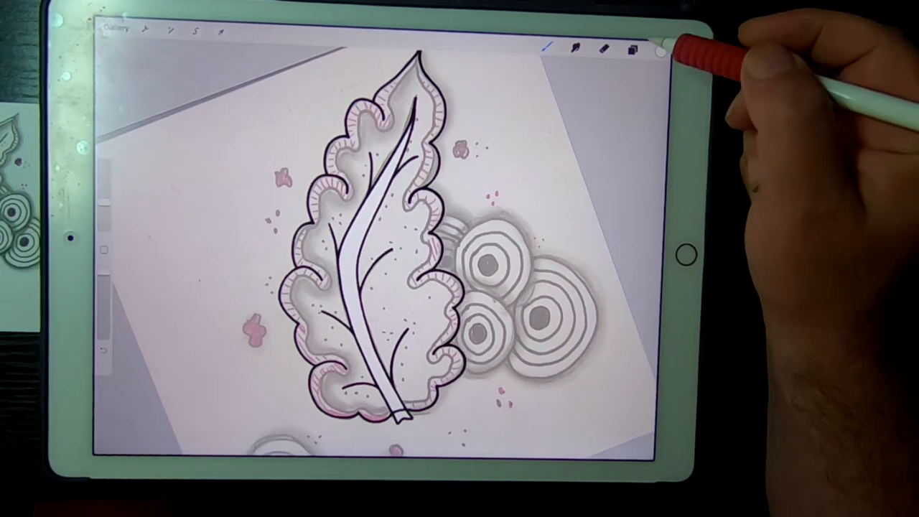
pyautogui.click(632, 46)
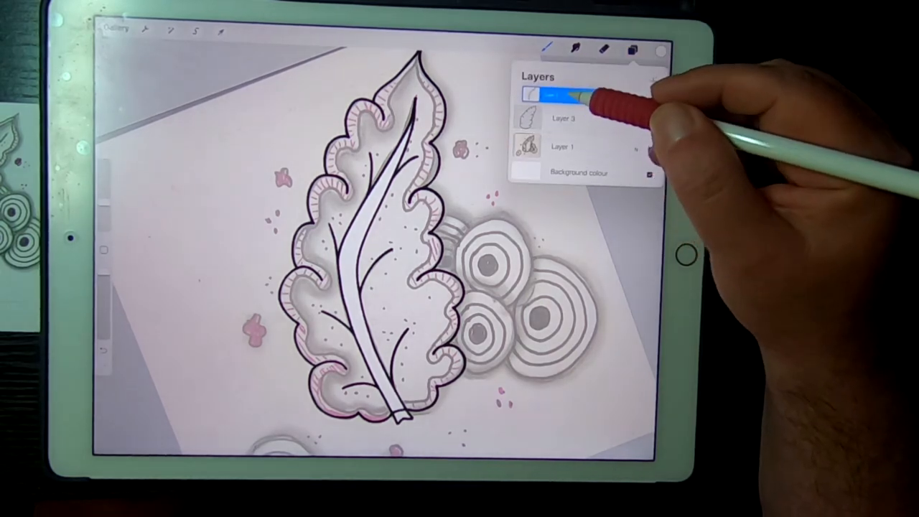
pyautogui.click(567, 93)
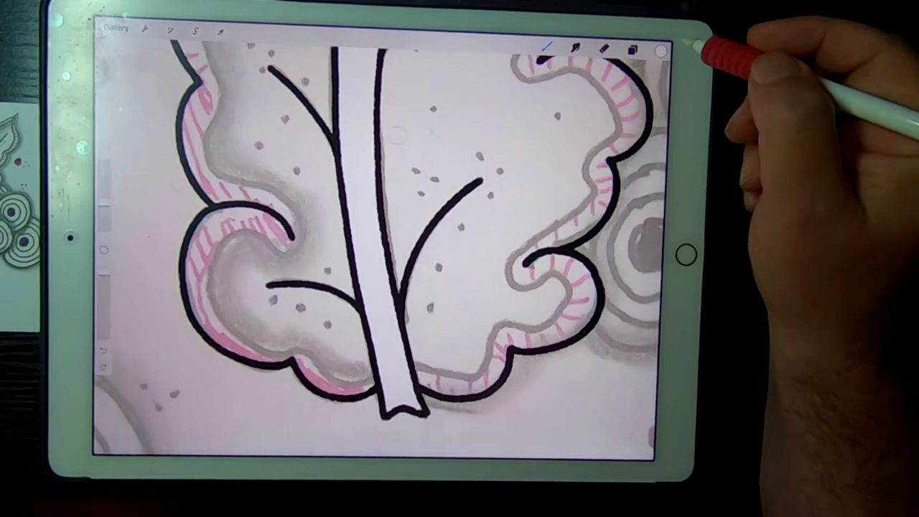
pyautogui.click(647, 45)
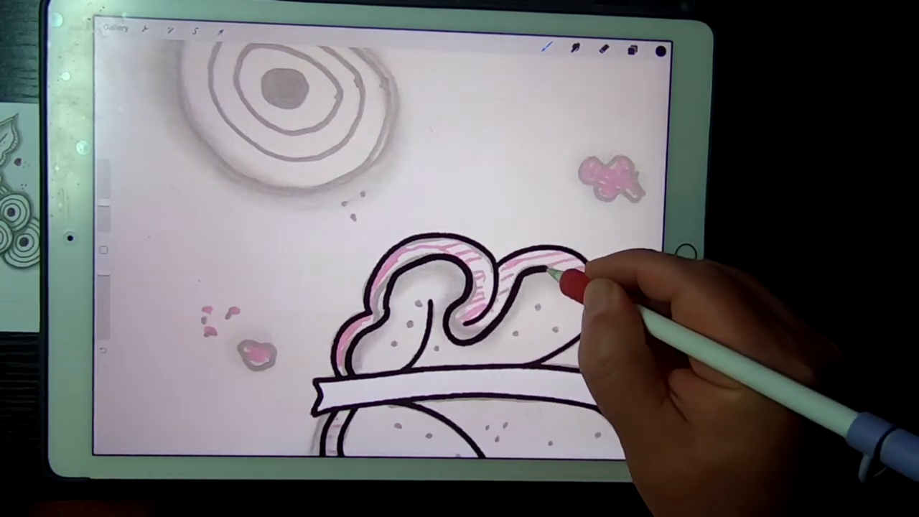
pyautogui.moveTo(560, 280); pyautogui.dragTo(632, 273)
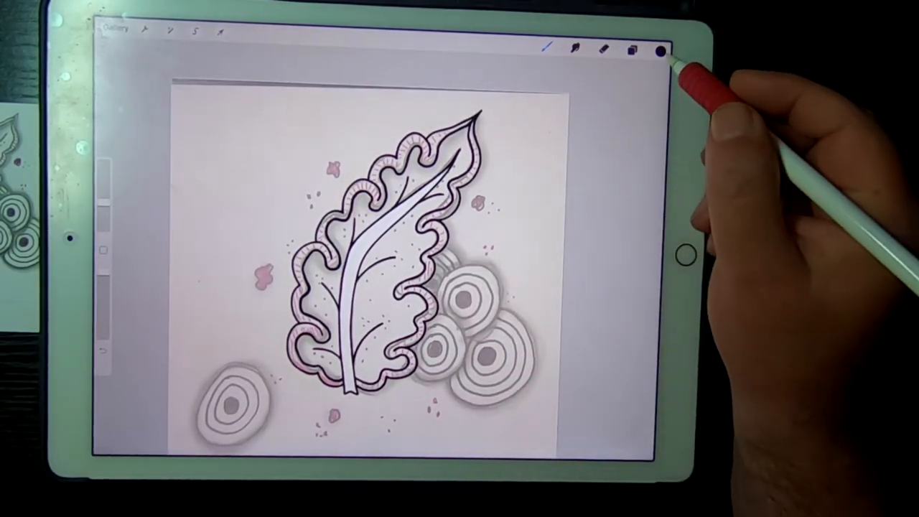
# Step: Remove the pink hatching, pick a red colour and bring up the layer list
pyautogui.click(661, 49)
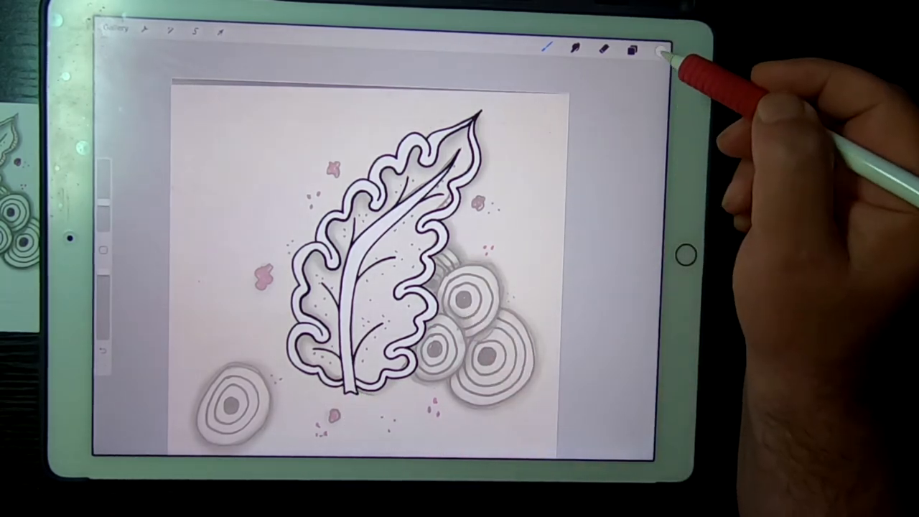
pyautogui.click(666, 49)
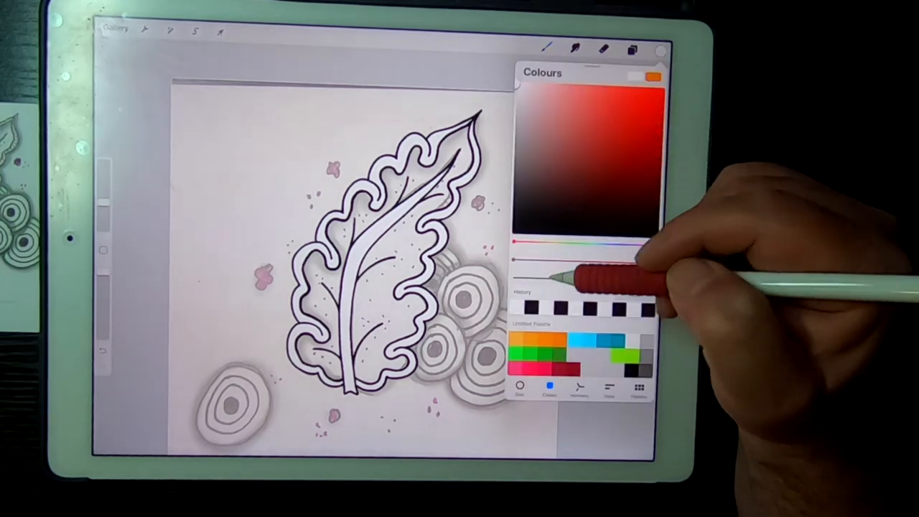
pyautogui.click(626, 44)
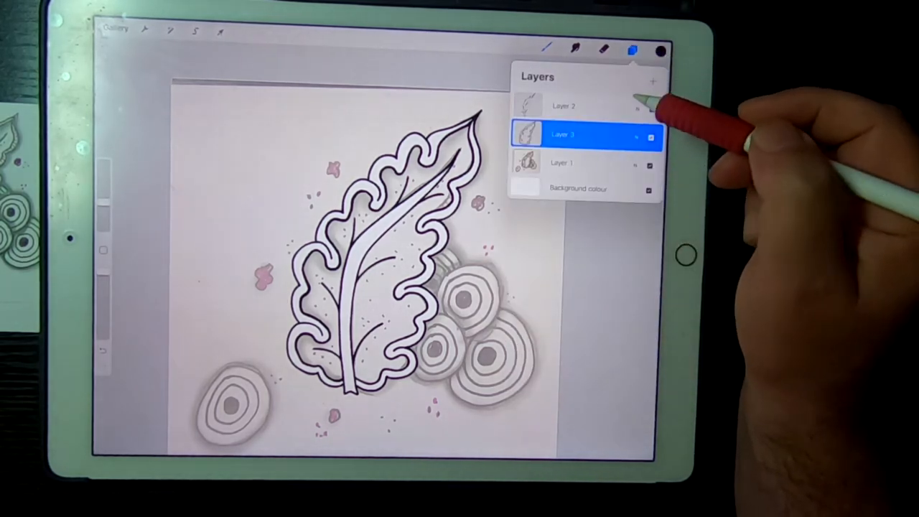
# Step: Add a new layer and fill the leaf solid white on it
pyautogui.click(658, 75)
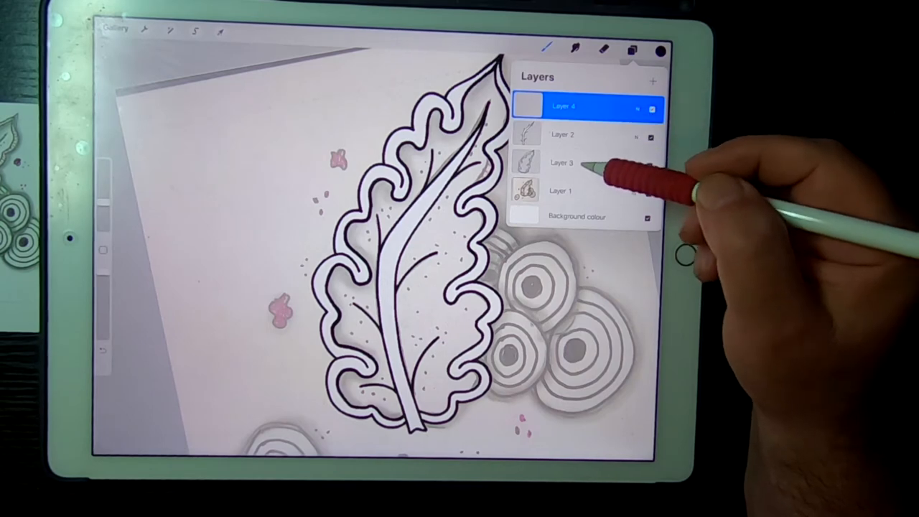
pyautogui.click(567, 164)
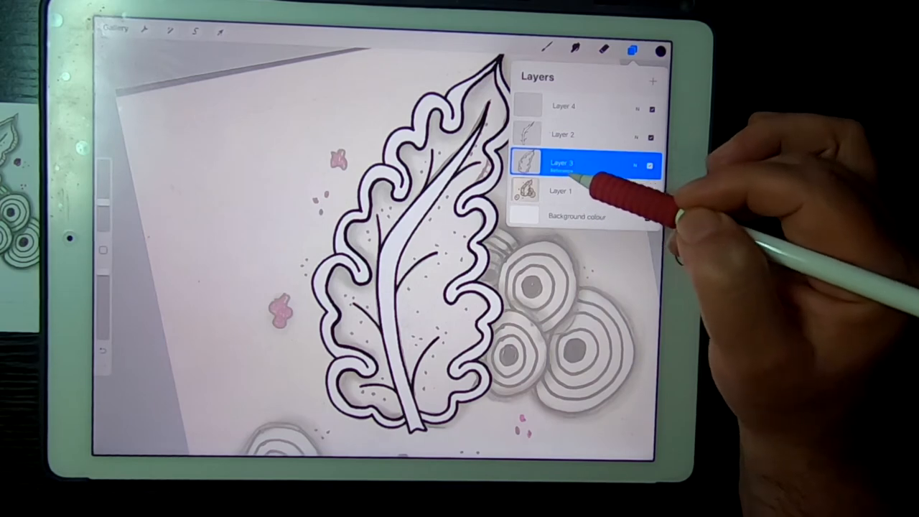
pyautogui.click(575, 107)
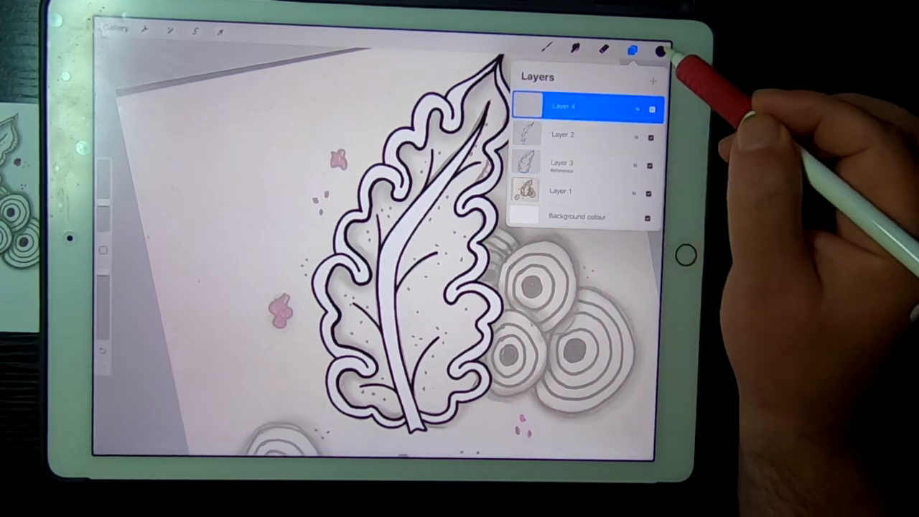
pyautogui.click(655, 46)
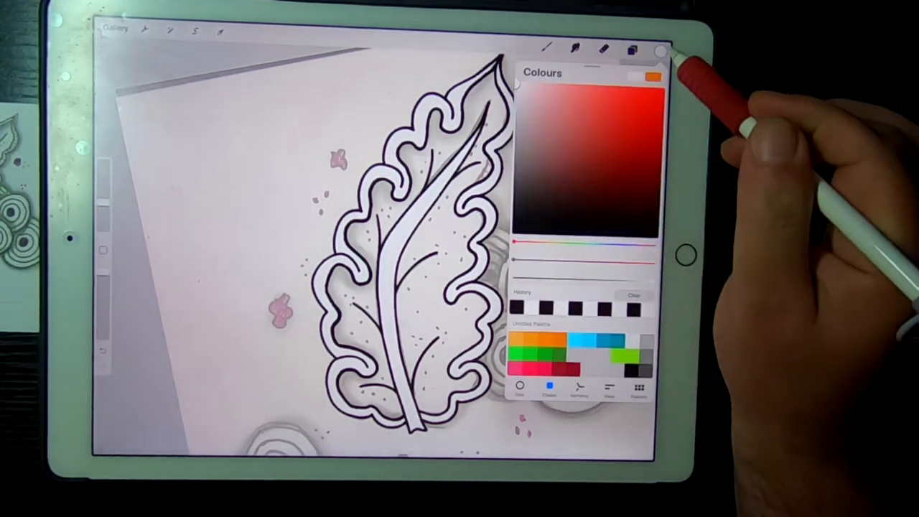
# Step: Move the white-fill layer beneath the ink layers, just above Layer 1
pyautogui.click(627, 45)
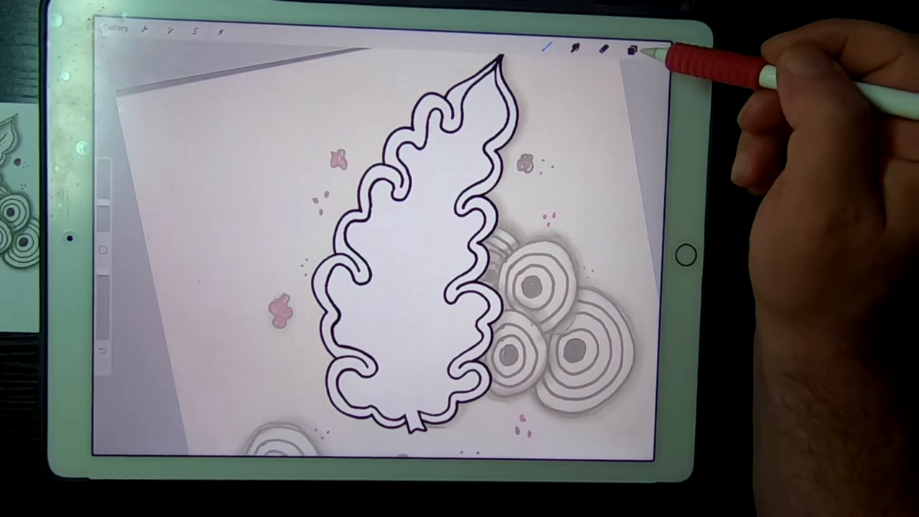
pyautogui.click(629, 50)
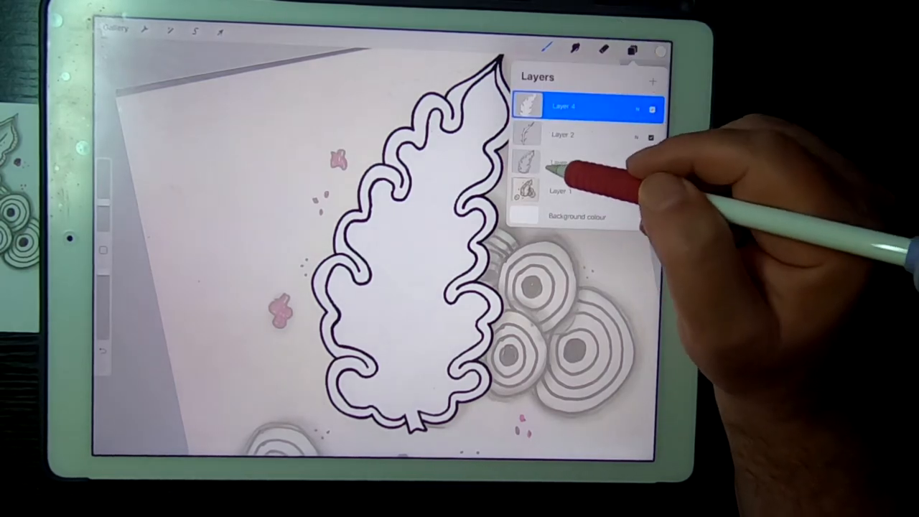
pyautogui.click(575, 164)
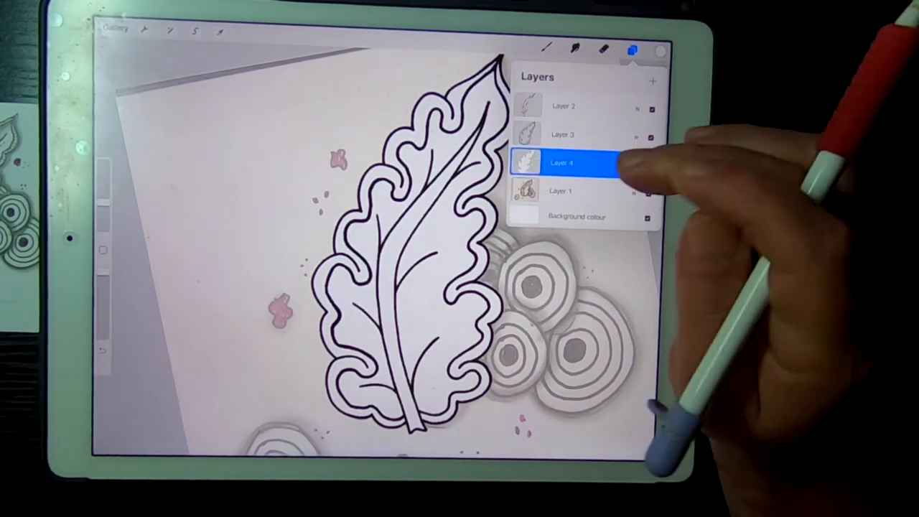
pyautogui.click(632, 47)
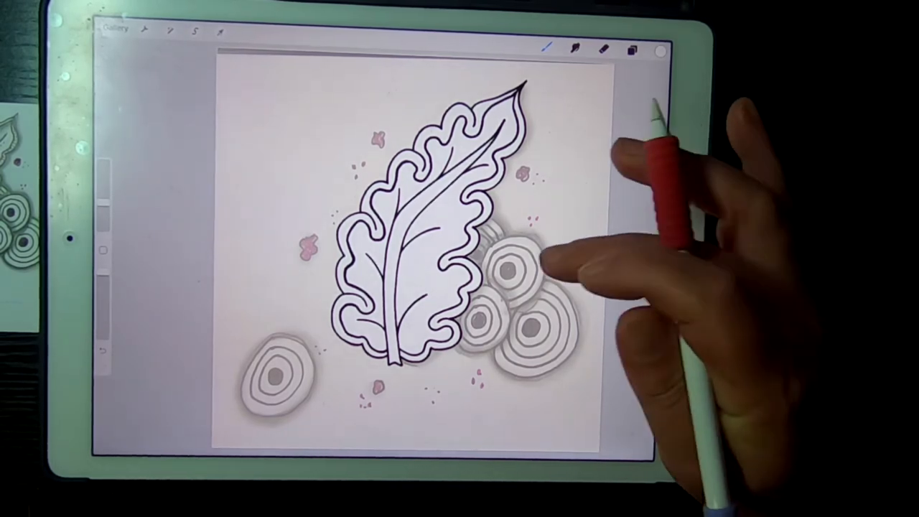
# Step: Pick black, add a fifth top layer and draw concentric rings with a solid centre on one circle
pyautogui.click(660, 49)
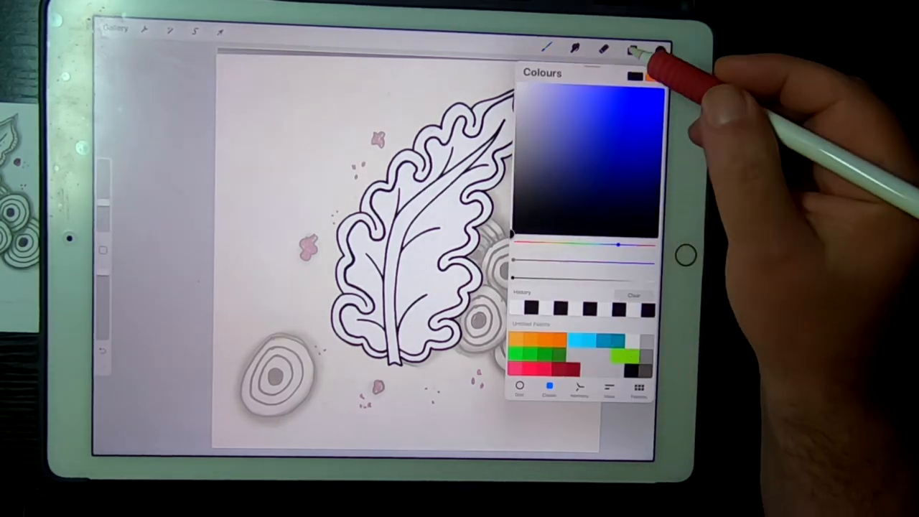
pyautogui.click(626, 49)
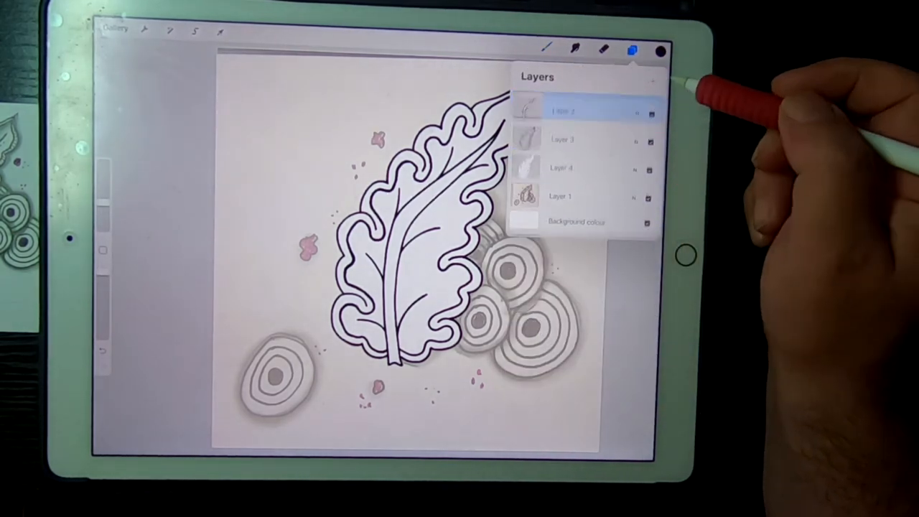
pyautogui.click(655, 77)
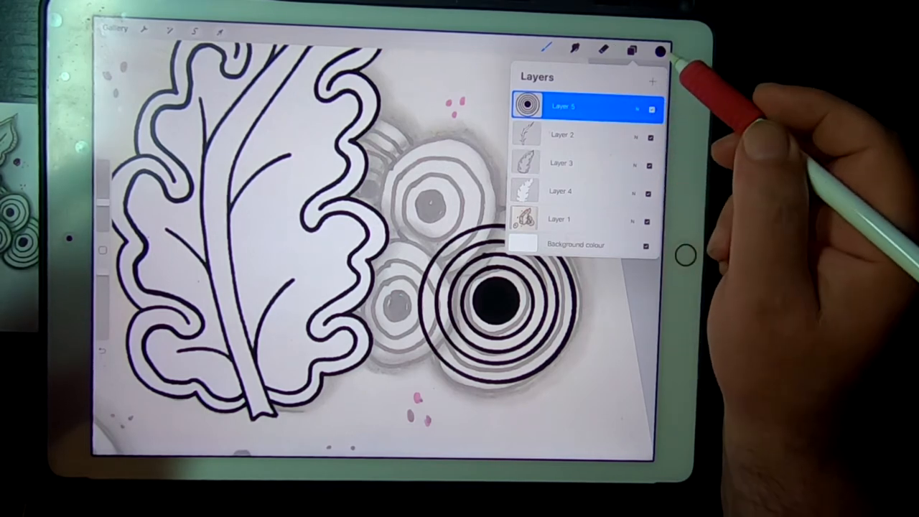
# Step: Duplicate the concentric-ring tangle layer and fill its circle with a solid black disc
pyautogui.click(661, 49)
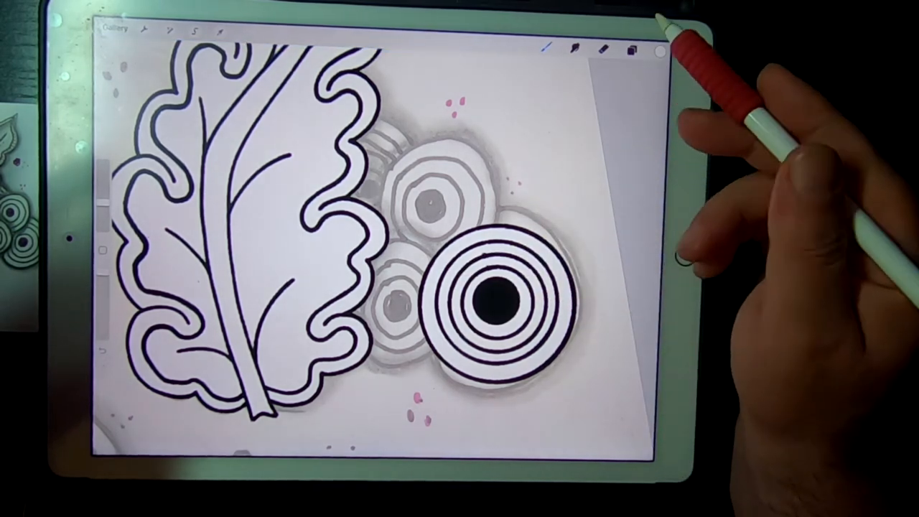
pyautogui.click(626, 55)
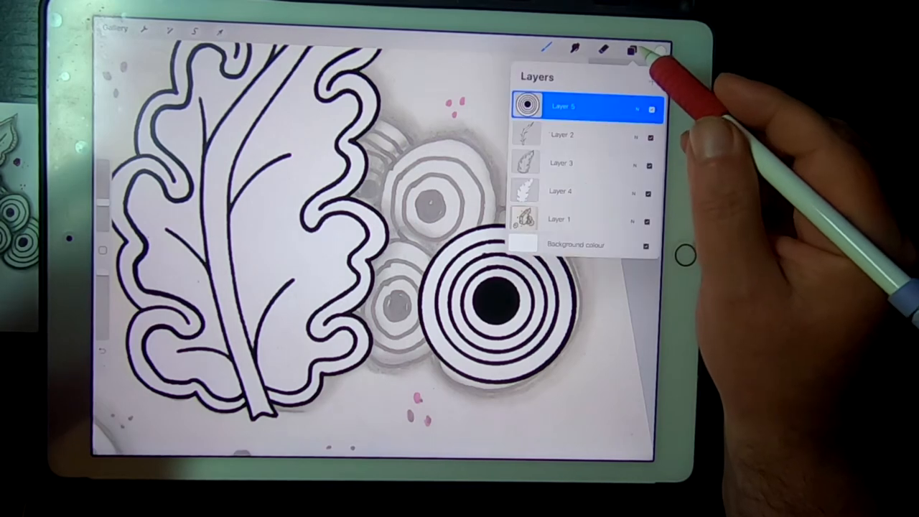
pyautogui.click(634, 49)
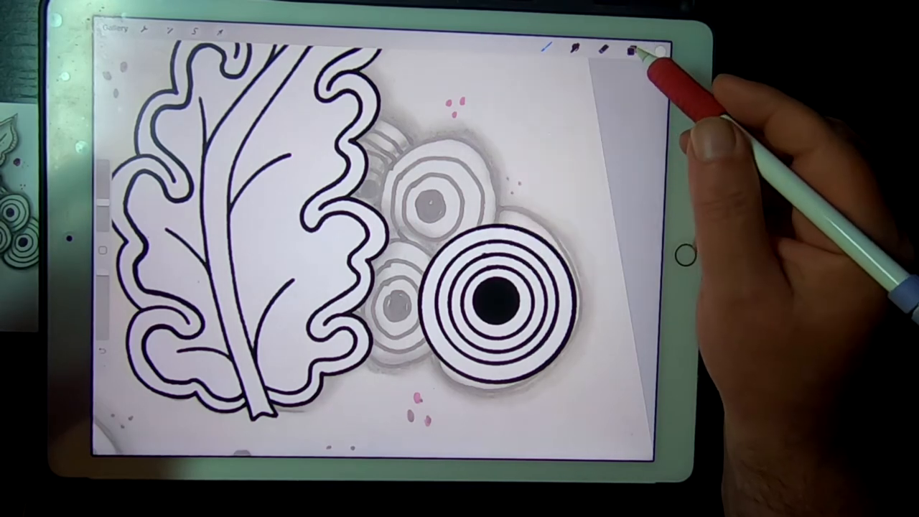
pyautogui.click(638, 46)
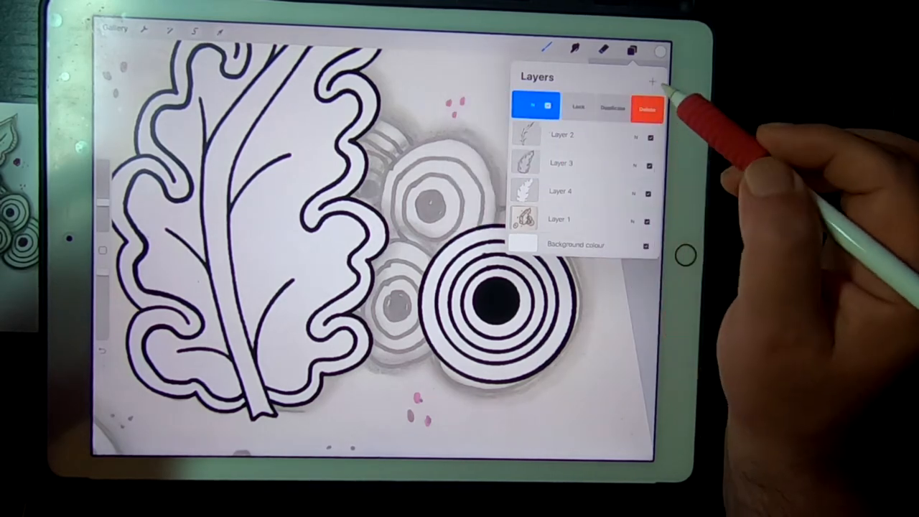
pyautogui.click(658, 78)
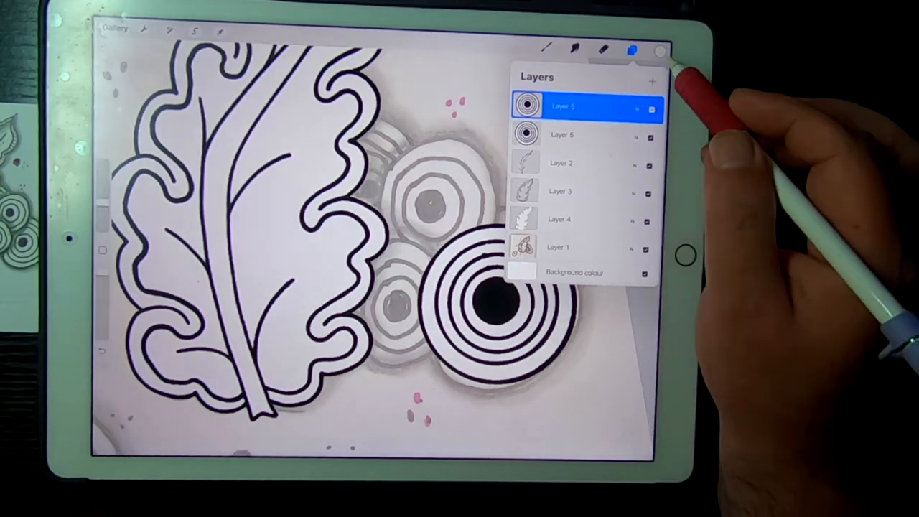
pyautogui.click(666, 49)
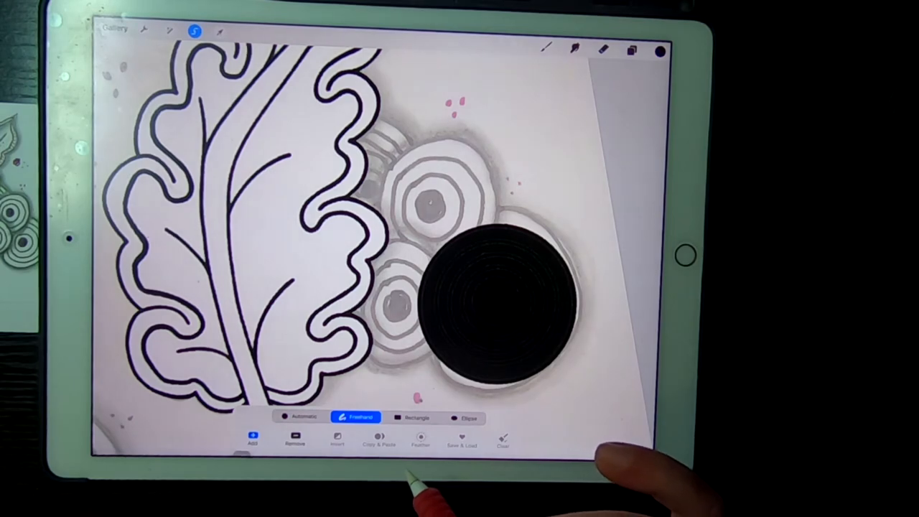
# Step: Blur the black-filled lower copy with Gaussian Blur into a soft shadow under the rings
pyautogui.click(163, 32)
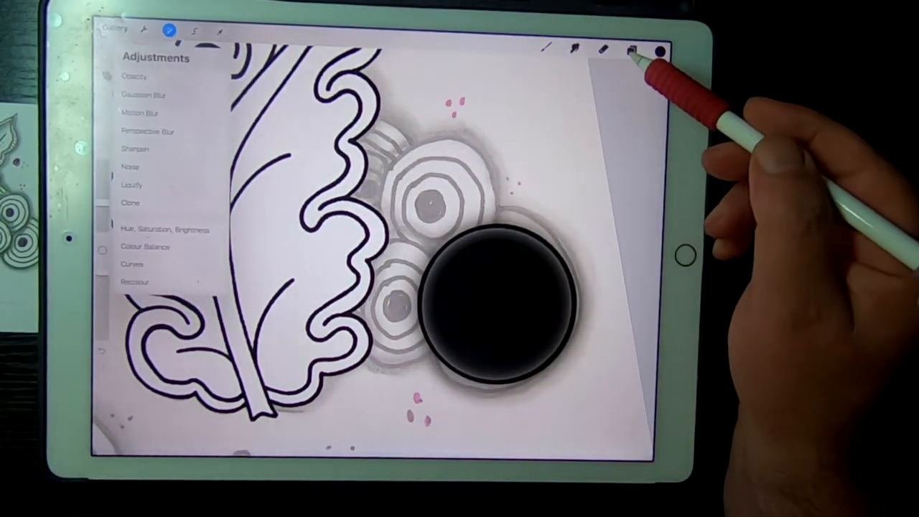
pyautogui.click(629, 47)
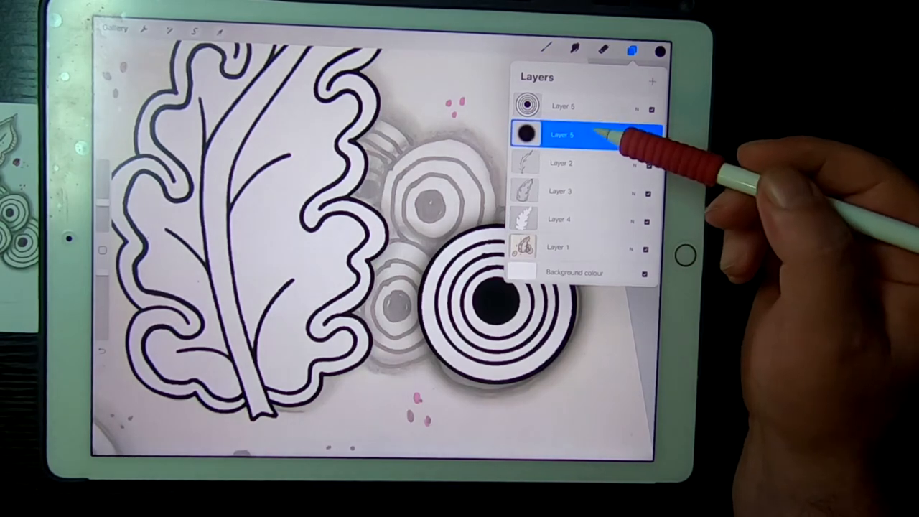
# Step: Duplicate the shadowed circle tangle and scale a smaller copy onto the leaf's upper edge
pyautogui.click(572, 107)
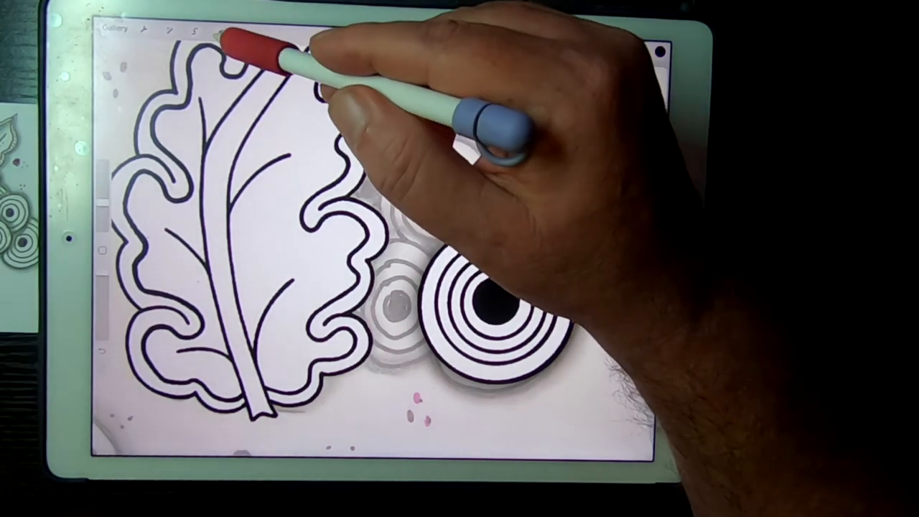
pyautogui.click(632, 46)
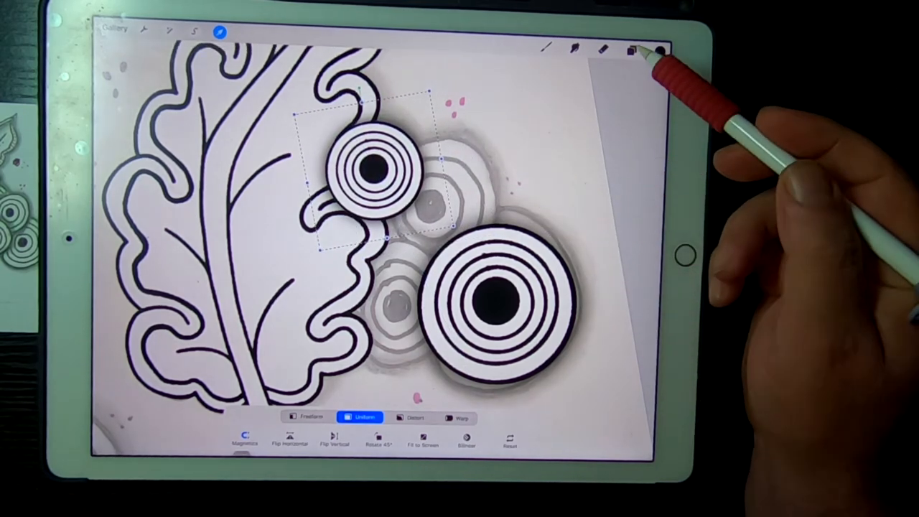
# Step: Place further small circle tangle copies beside the first, clustering four near the leaf
pyautogui.click(629, 44)
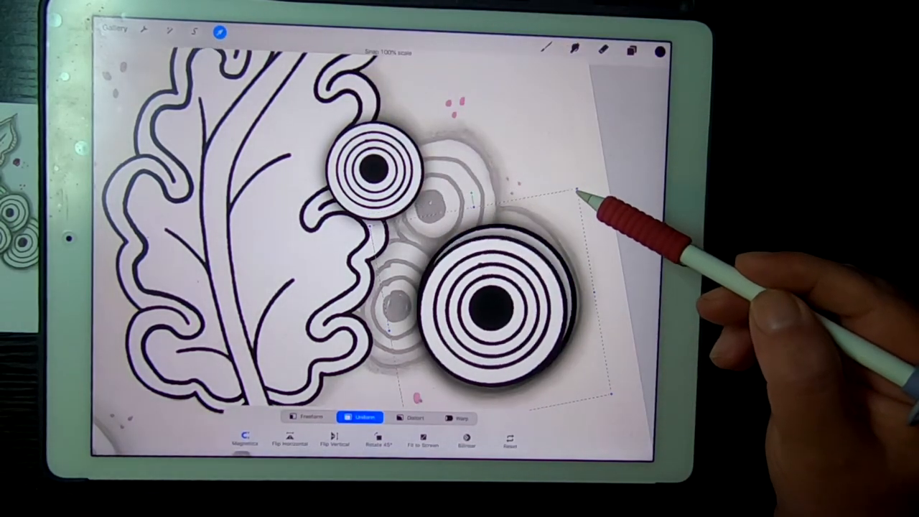
pyautogui.moveTo(575, 194); pyautogui.dragTo(503, 359)
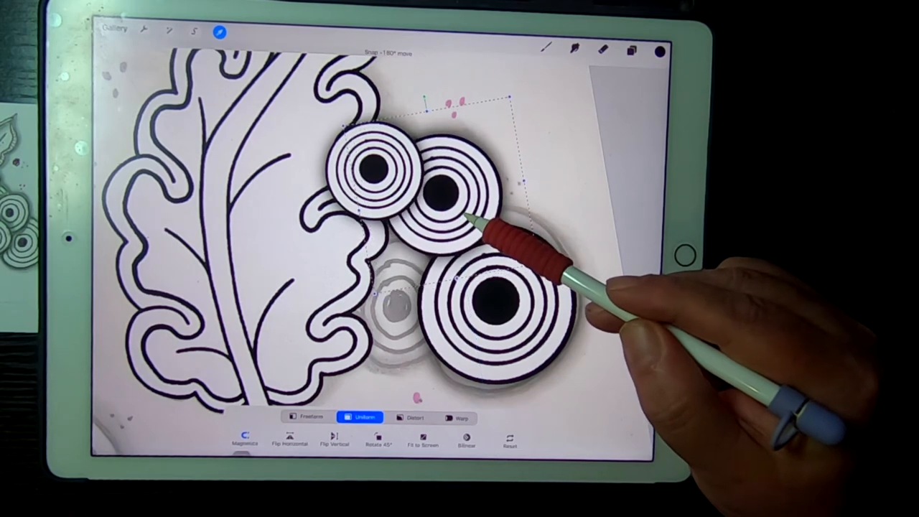
pyautogui.click(635, 47)
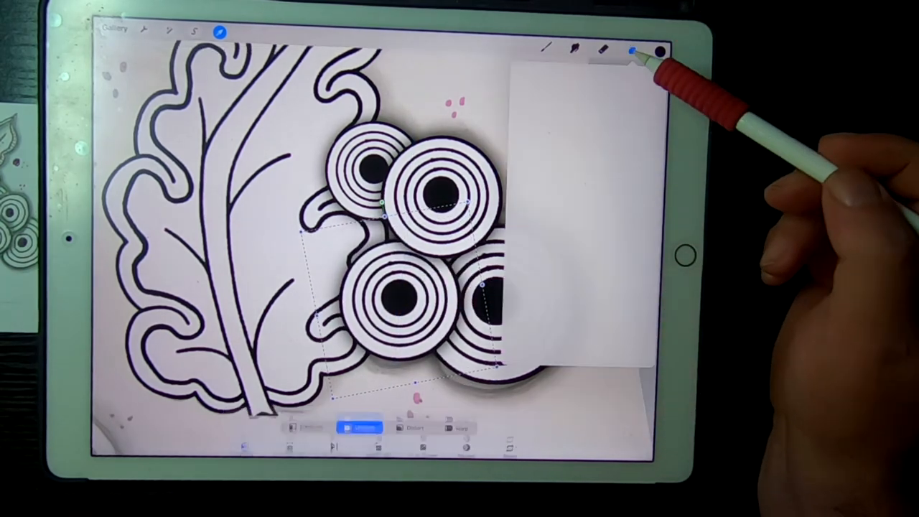
pyautogui.click(633, 47)
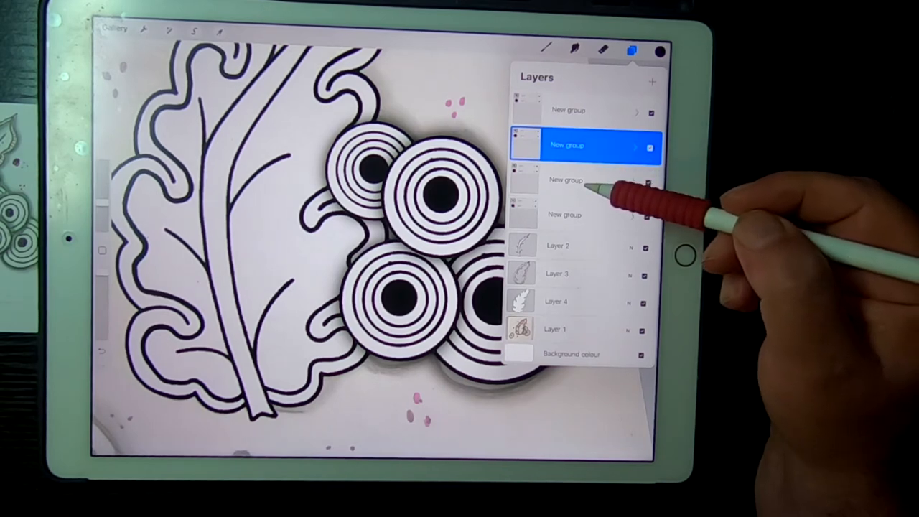
pyautogui.click(578, 180)
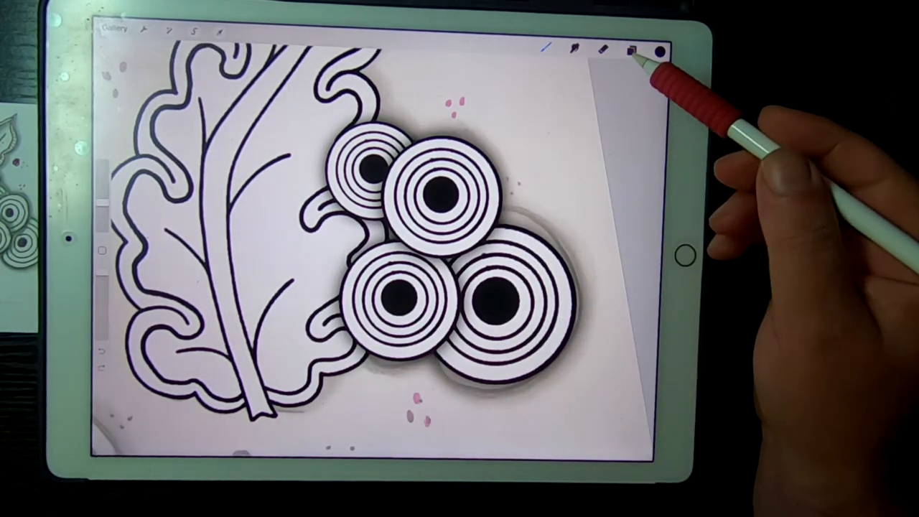
# Step: Drag the circle tangle layers below Layers 2–4 so one group sits behind the leaf
pyautogui.click(631, 46)
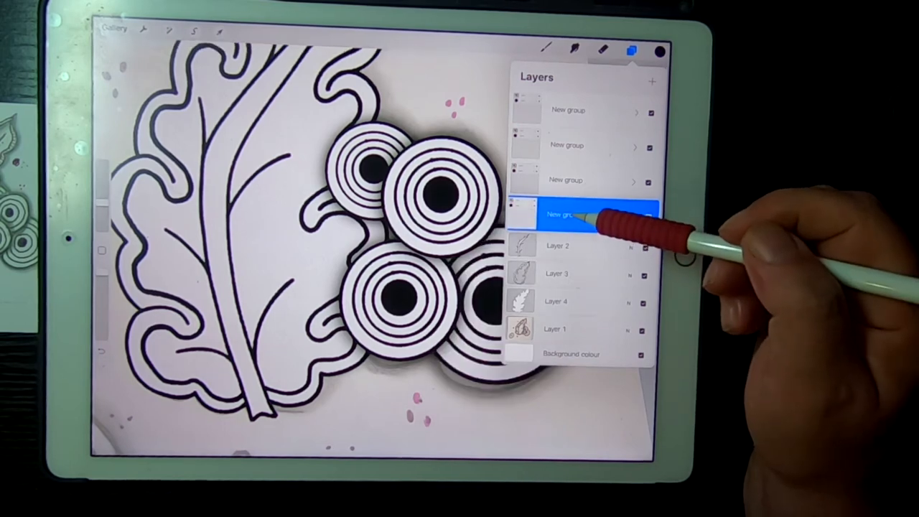
pyautogui.moveTo(586, 213); pyautogui.dragTo(586, 158)
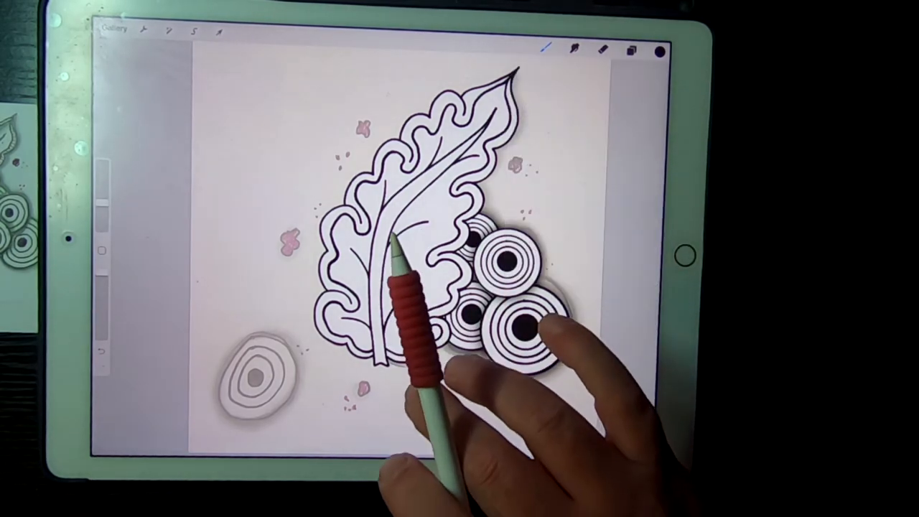
pyautogui.click(632, 50)
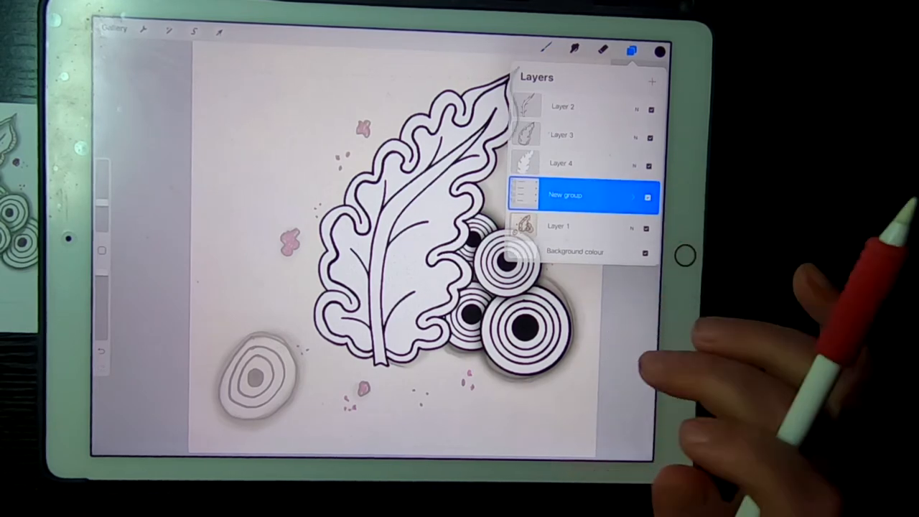
pyautogui.click(632, 51)
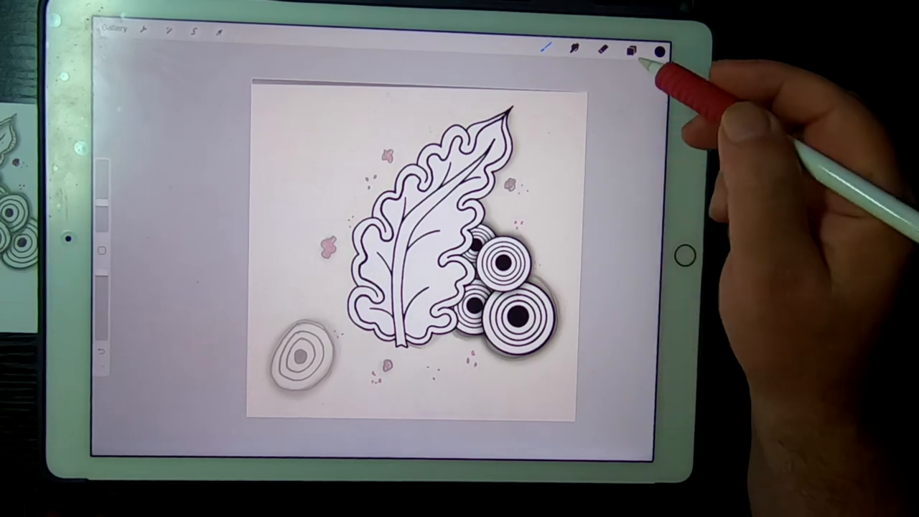
# Step: Draw a small four-petal flower doodle on a new layer near the leaf tip
pyautogui.click(631, 48)
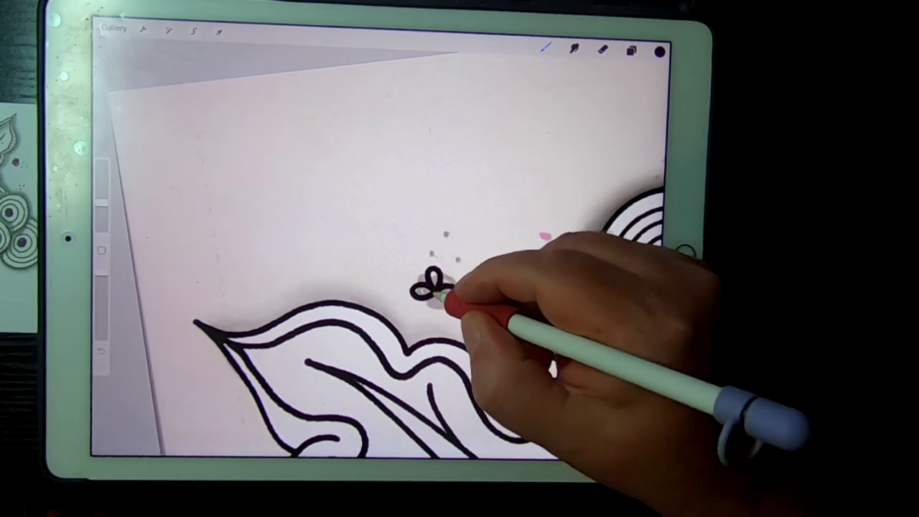
pyautogui.moveTo(431, 280); pyautogui.dragTo(445, 302)
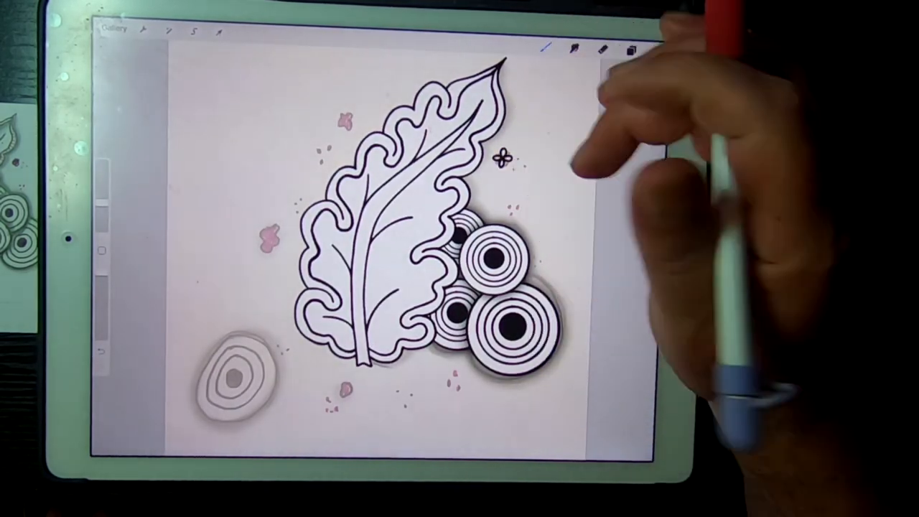
pyautogui.click(625, 46)
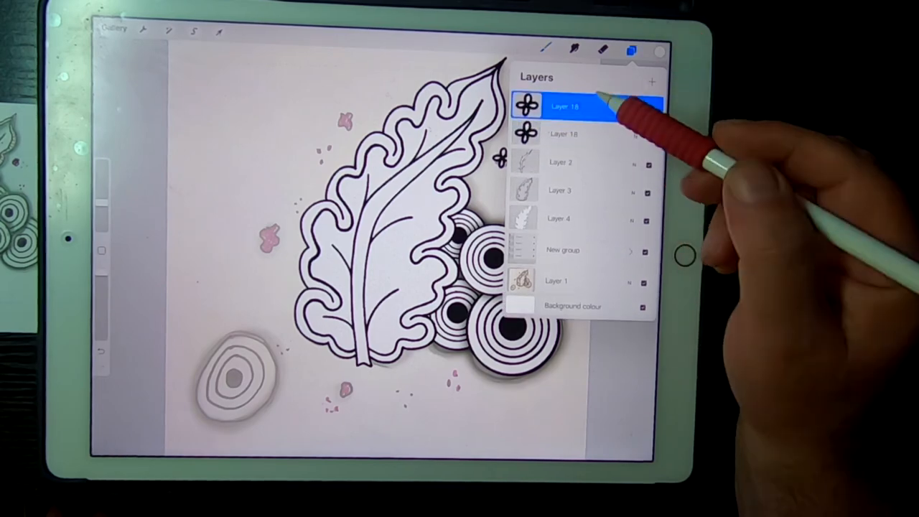
# Step: Duplicate the flower twice, placing copies at the leaf's upper left and left edge
pyautogui.click(219, 34)
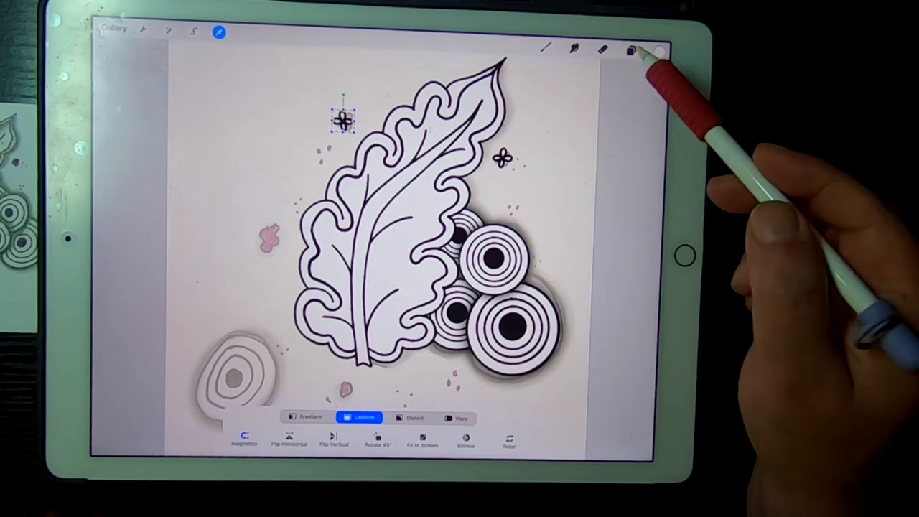
pyautogui.click(632, 46)
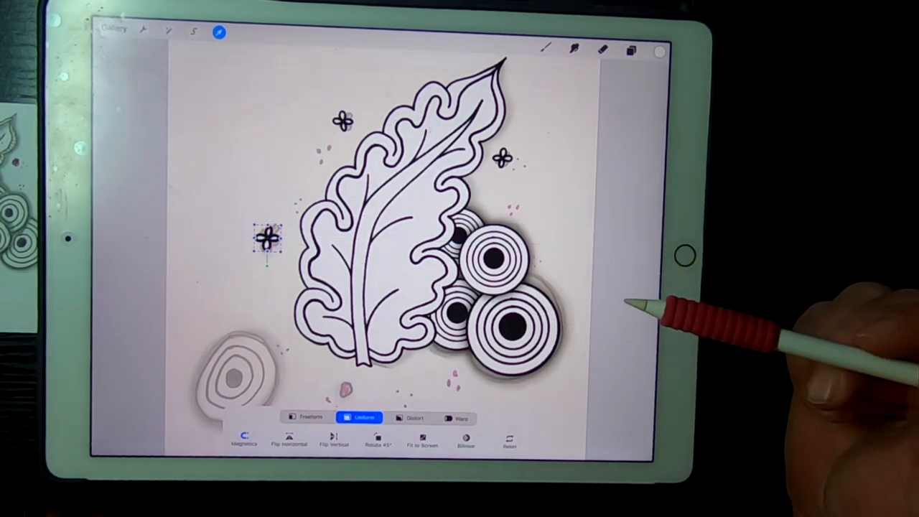
pyautogui.click(629, 49)
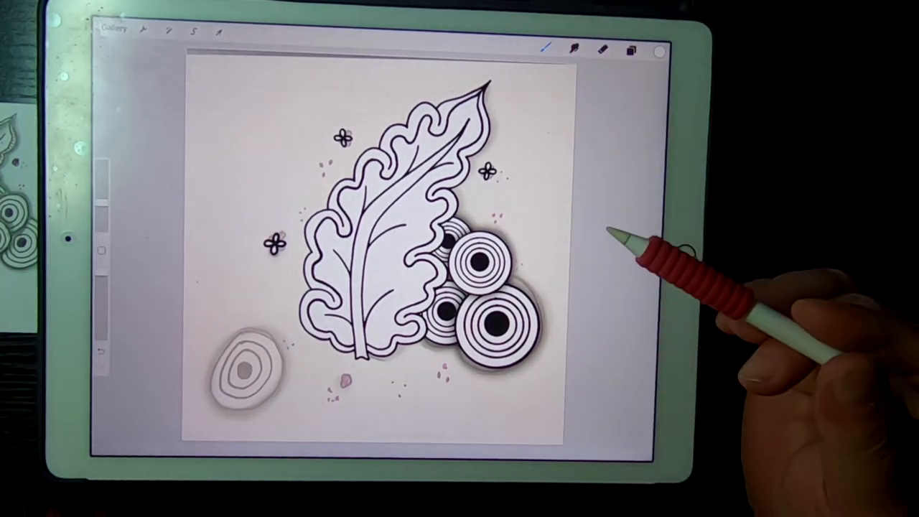
# Step: Group leaf Layers 2, 3 and 4 into one group
pyautogui.click(626, 46)
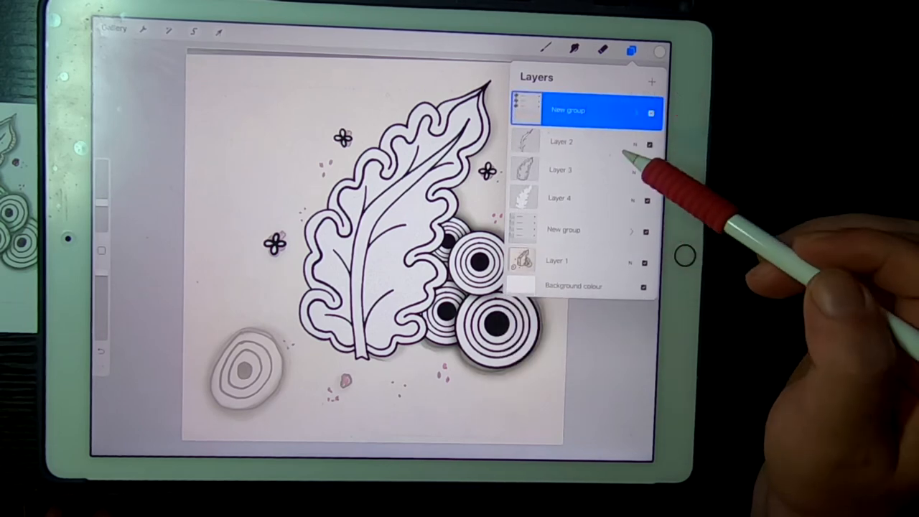
pyautogui.click(568, 143)
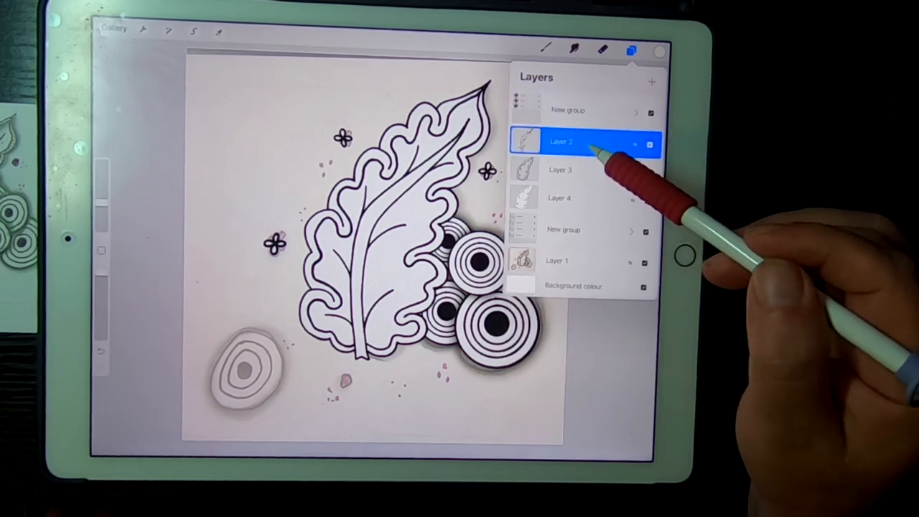
pyautogui.click(575, 169)
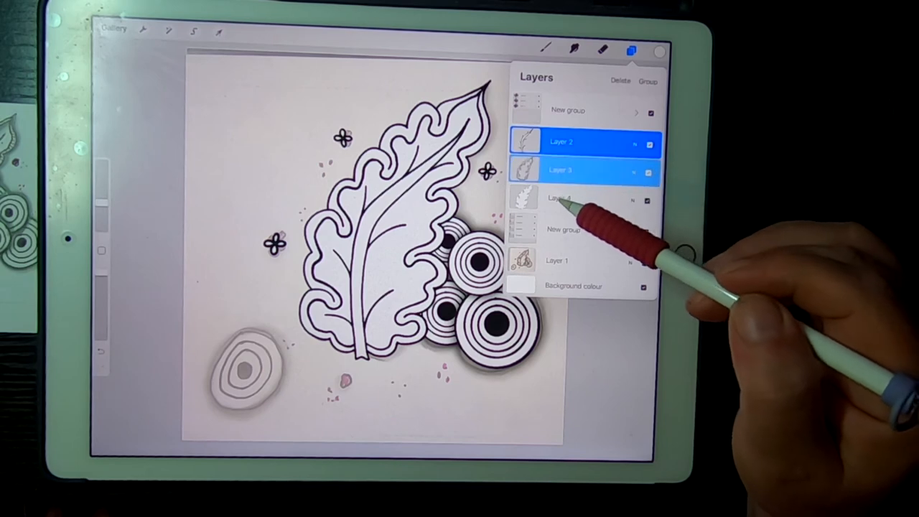
pyautogui.click(568, 199)
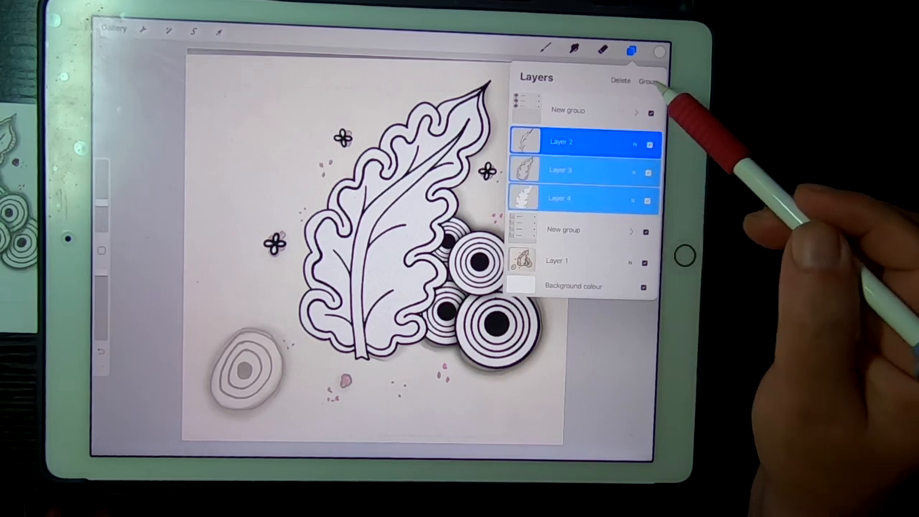
pyautogui.click(649, 82)
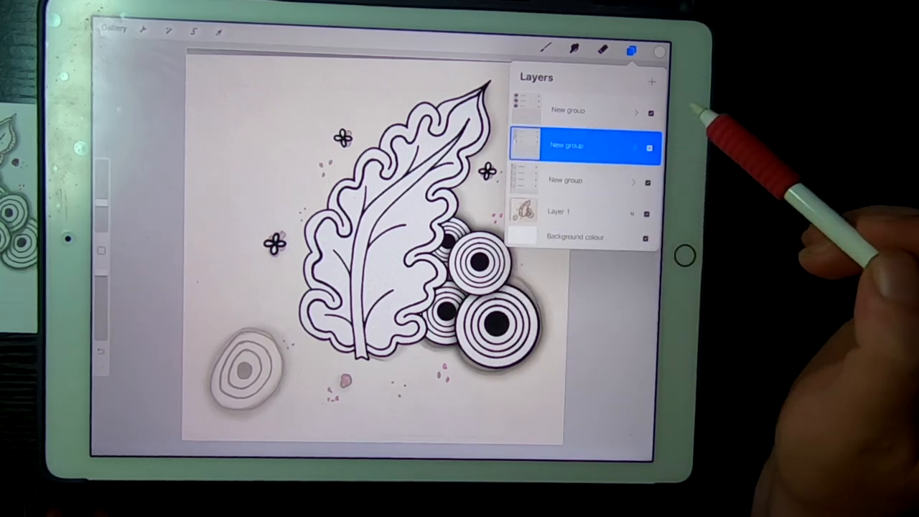
# Step: Hide the sketch and background colour, then combine flower, circle and leaf groups into one
pyautogui.click(650, 211)
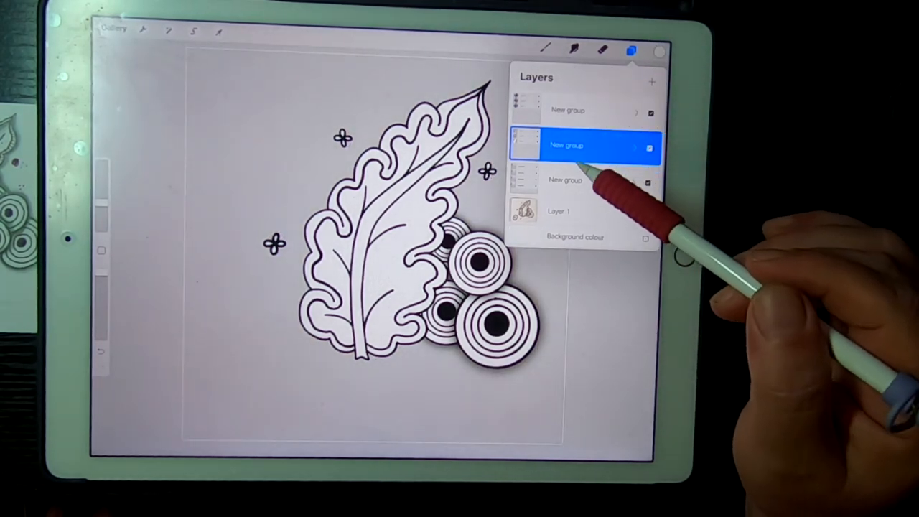
pyautogui.click(574, 110)
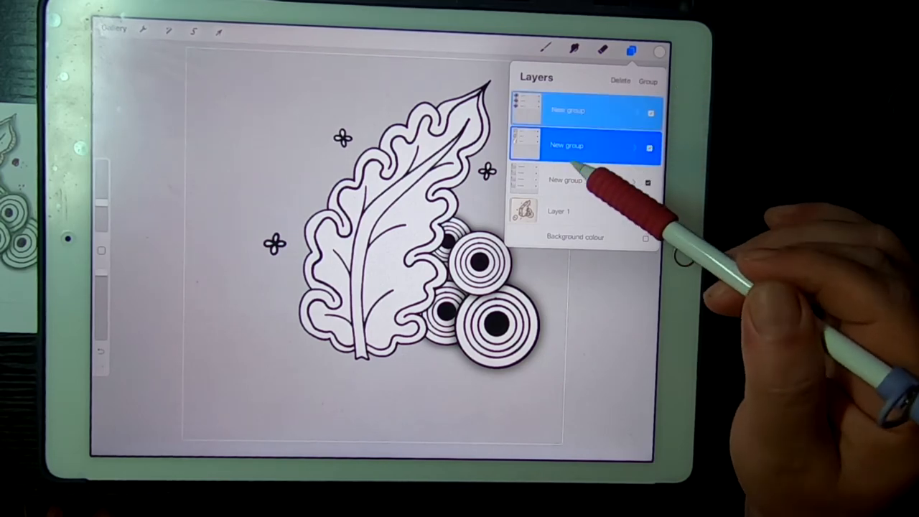
pyautogui.click(589, 180)
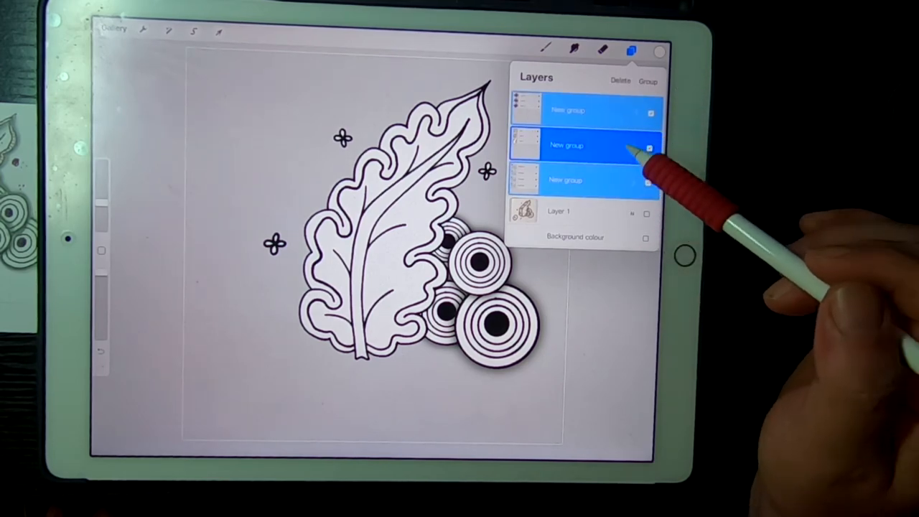
pyautogui.click(218, 35)
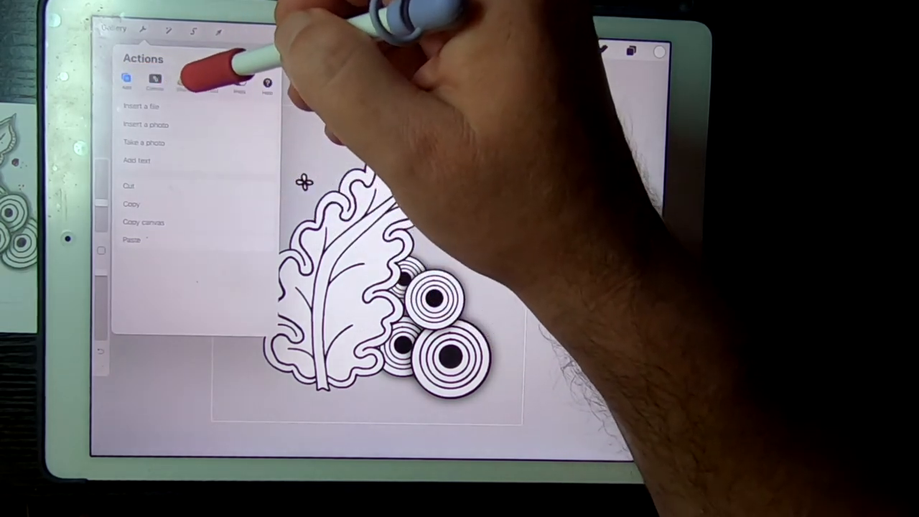
# Step: Share the artwork as a PNG and scroll the share sheet to the save options
pyautogui.click(186, 79)
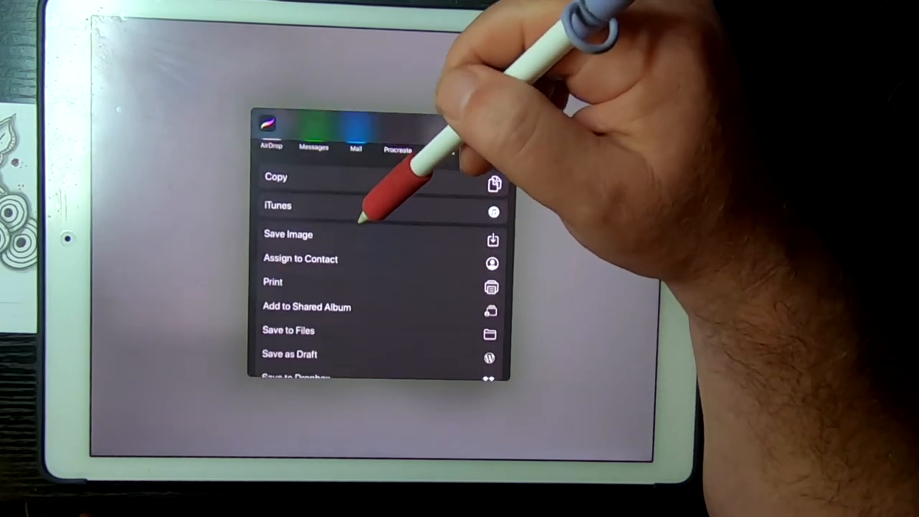
pyautogui.scroll(-3)
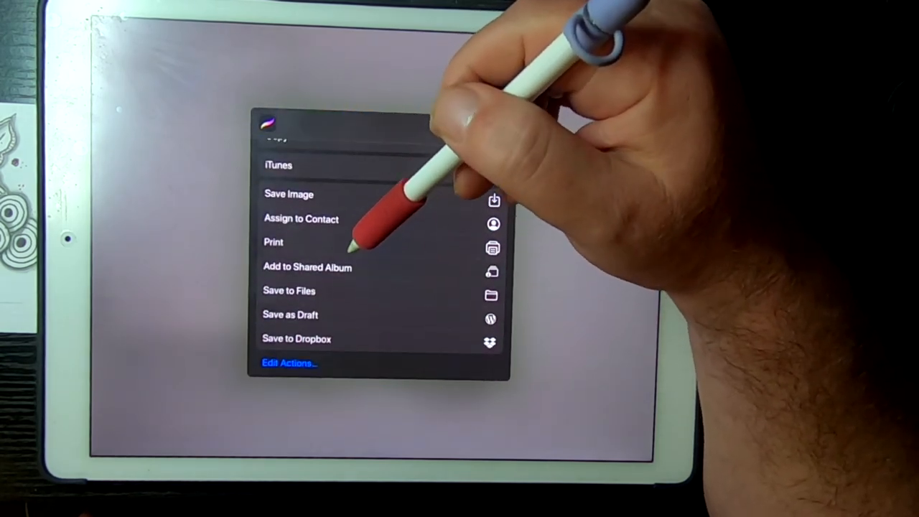